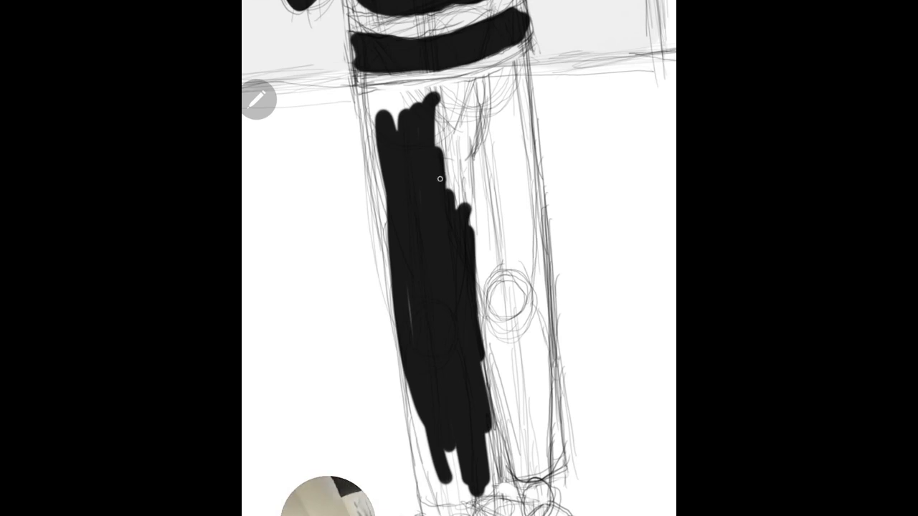
Paint both trouser legs solid black on the clothing layer
left_click_drag(437, 180, 412, 409)
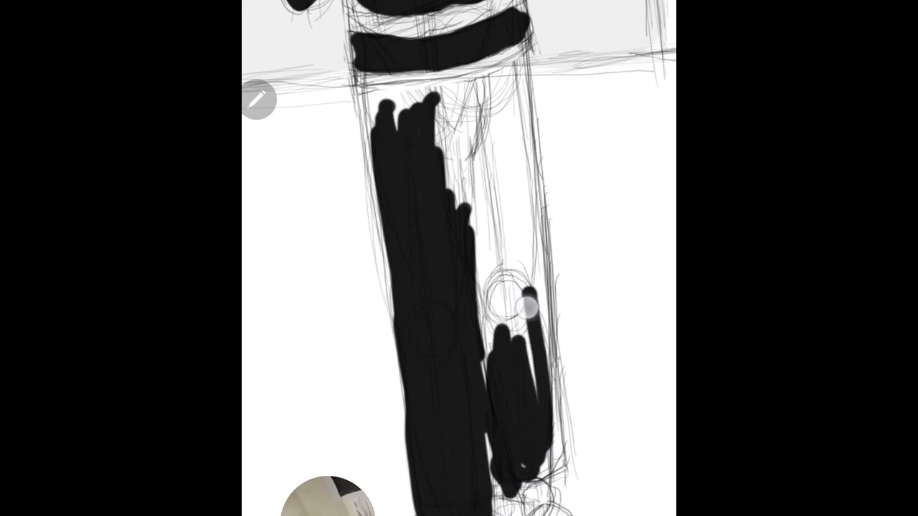
left_click_drag(527, 294, 498, 387)
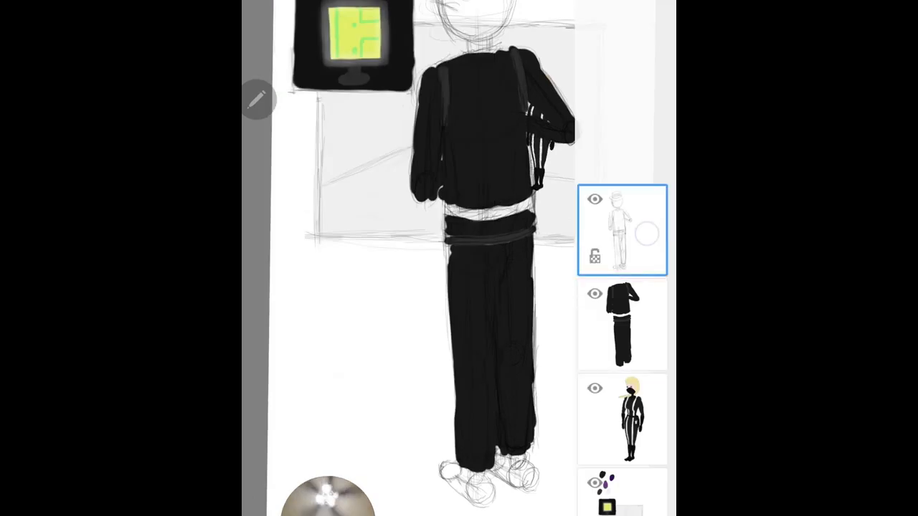
Open the sketch layer's menu, then return to the Gallery's test characters album
left_click(621, 230)
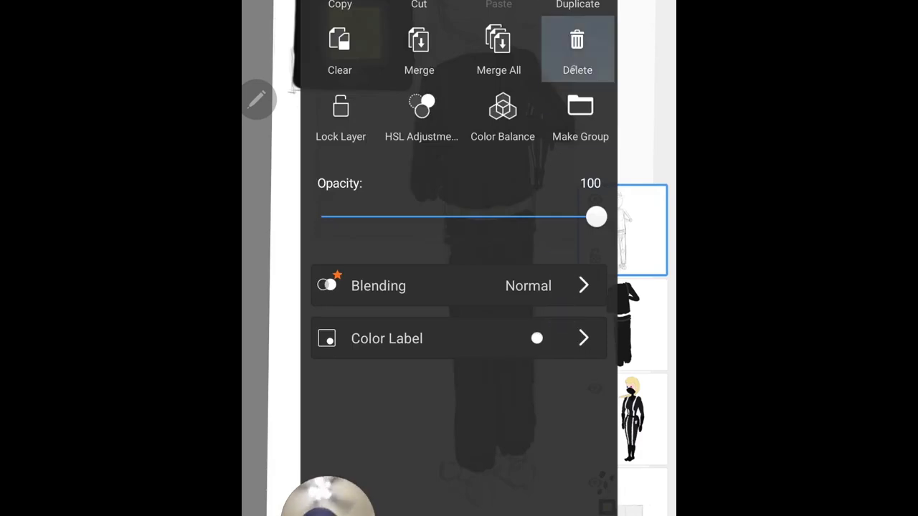
left_click(581, 115)
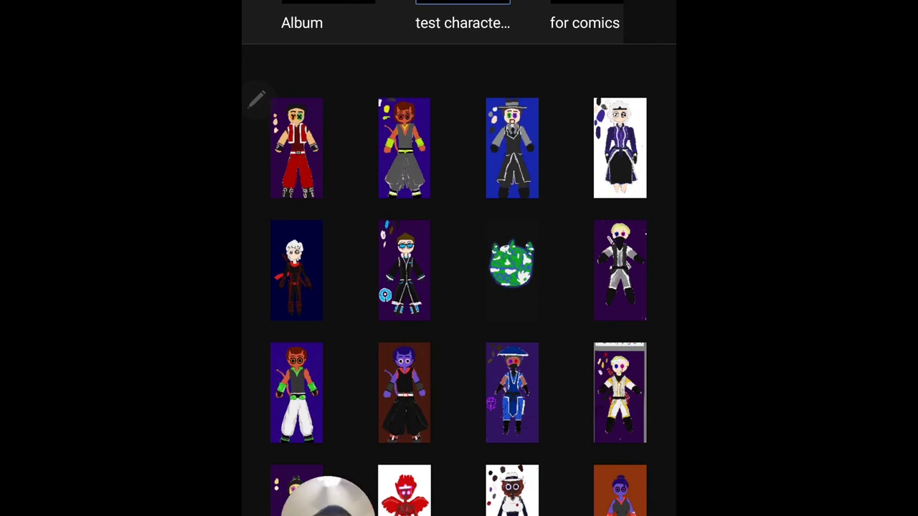
Browse the for comics album, return to test characters, and reopen the back-view drawing
left_click(575, 22)
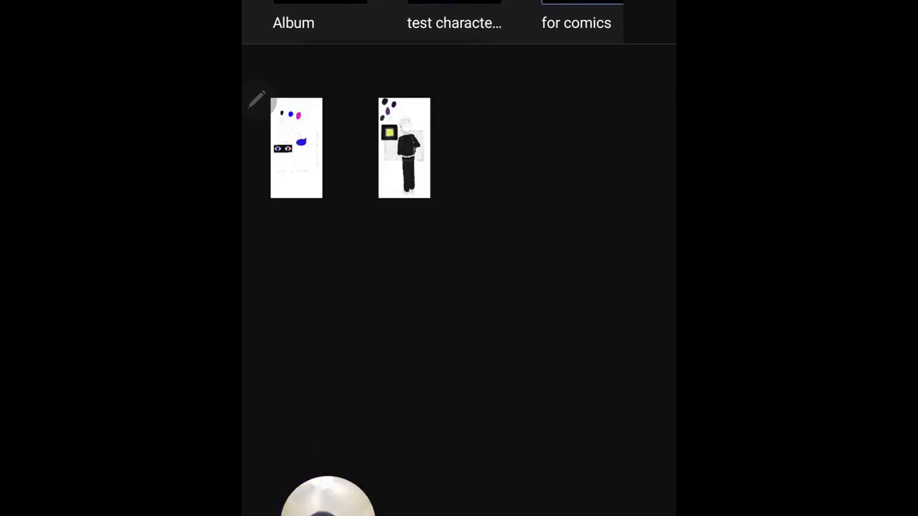
left_click(404, 147)
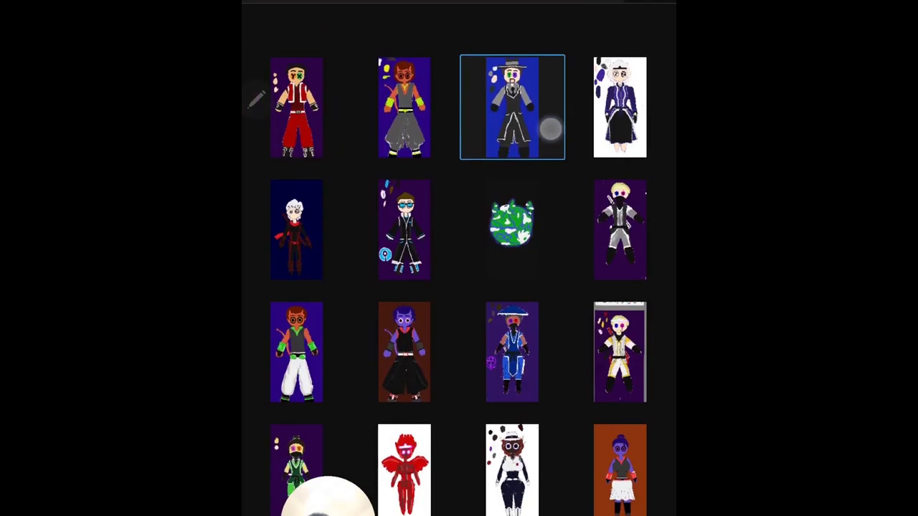
scroll("up", 3)
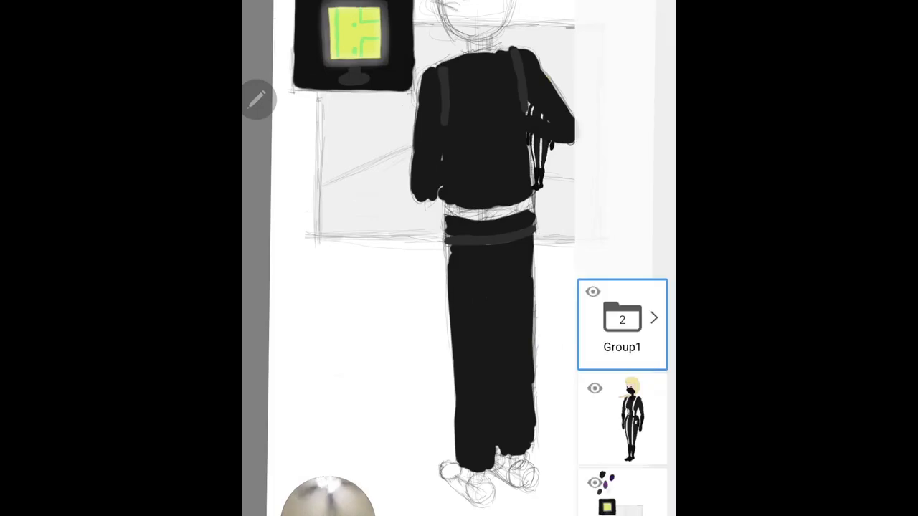
Choose red and hand-write 'Subscribe for full' across the figure
scroll("down", 3)
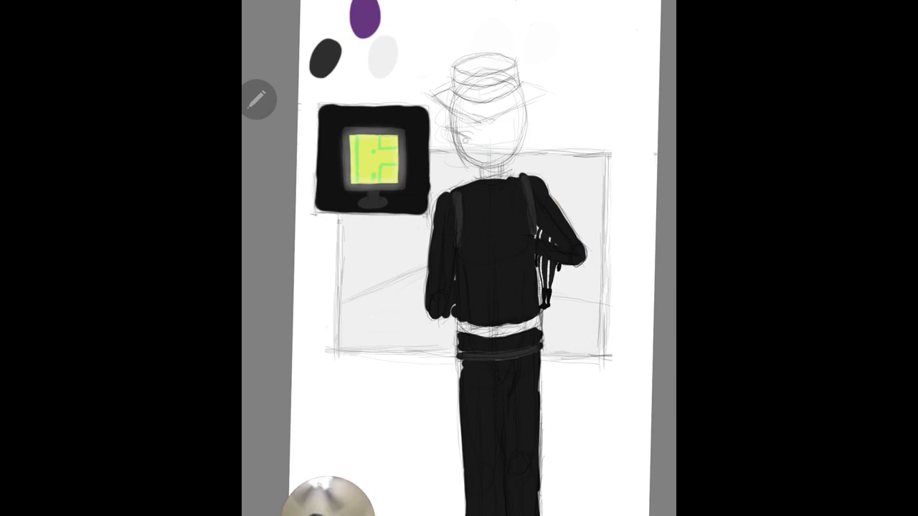
left_click_drag(405, 181, 448, 182)
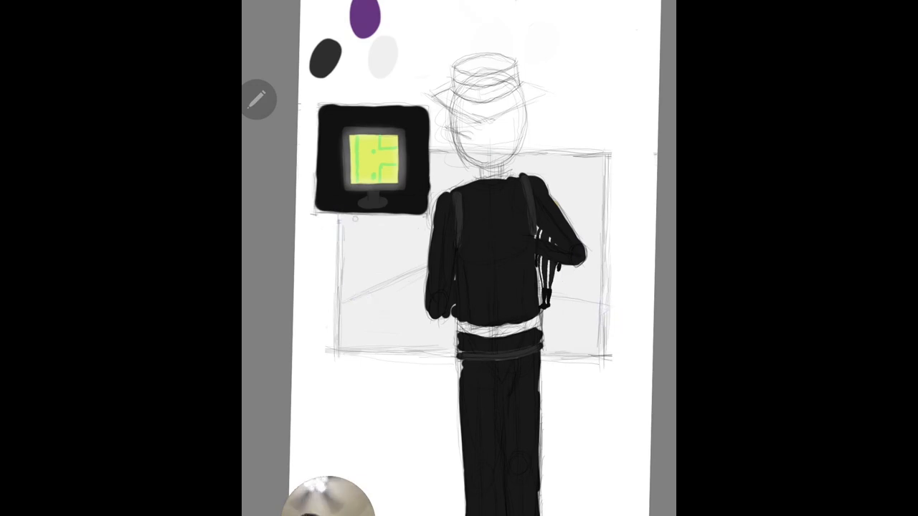
left_click_drag(287, 222, 416, 273)
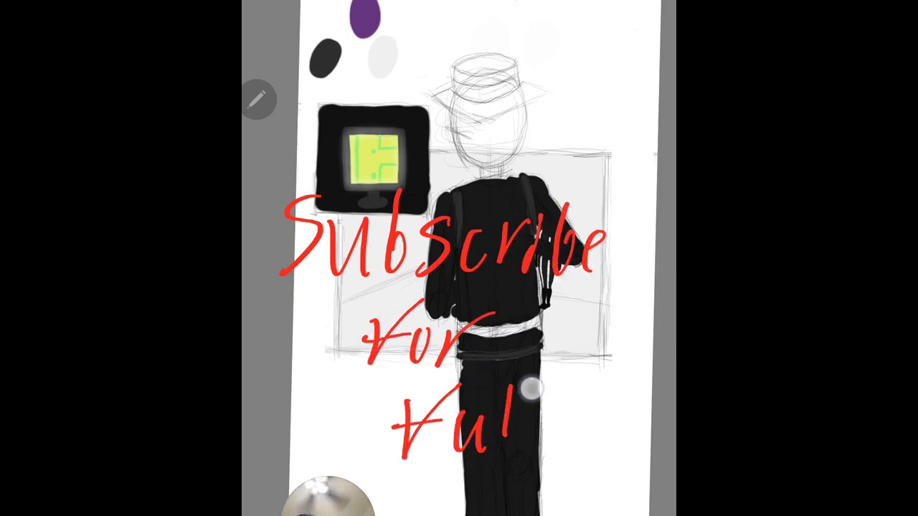
left_click_drag(527, 384, 527, 430)
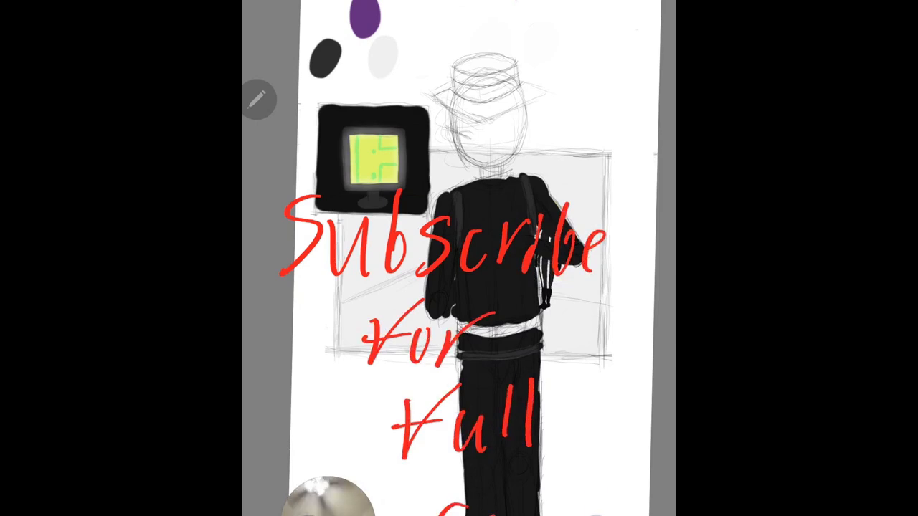